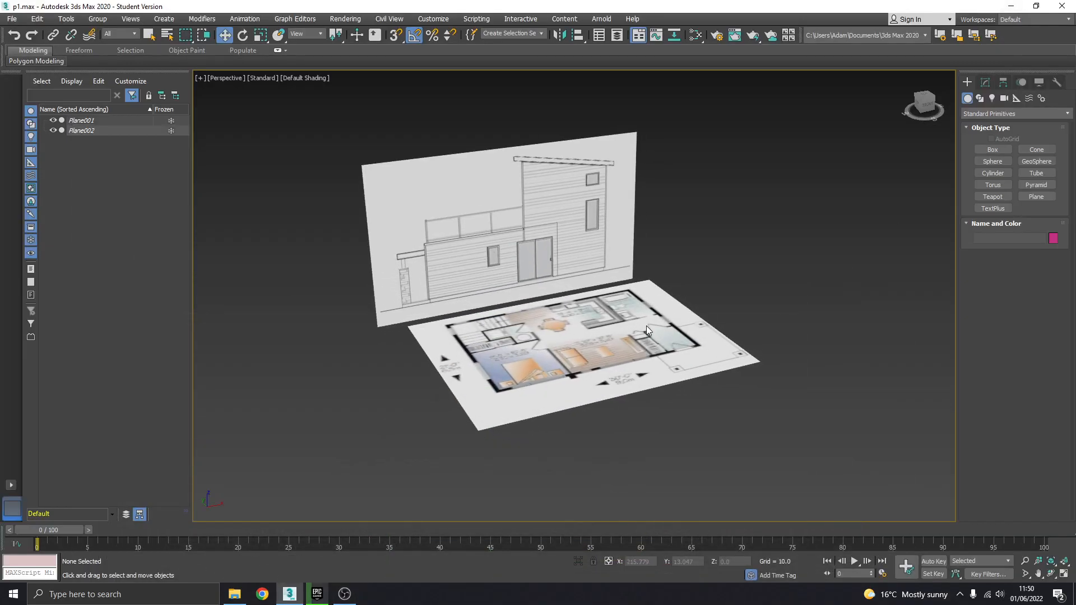
Orbit toward the reference planes and bring up the Top view's display options for Edged Faces.
{"action": "left_click_drag", "start_coordinate": [646, 329], "coordinate": [573, 355]}
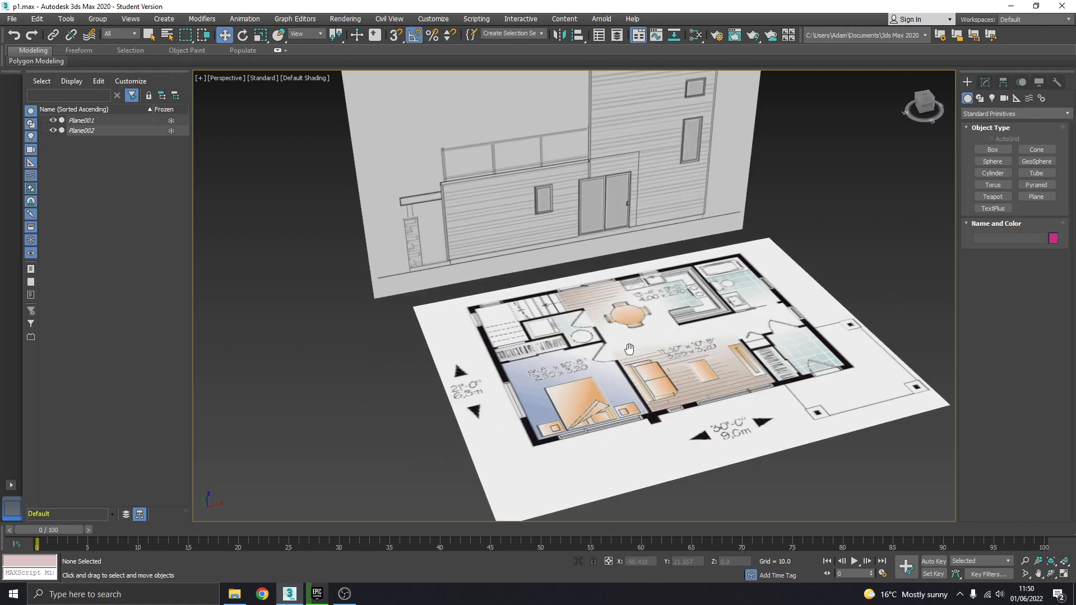
{"action": "left_click_drag", "start_coordinate": [629, 347], "coordinate": [443, 332]}
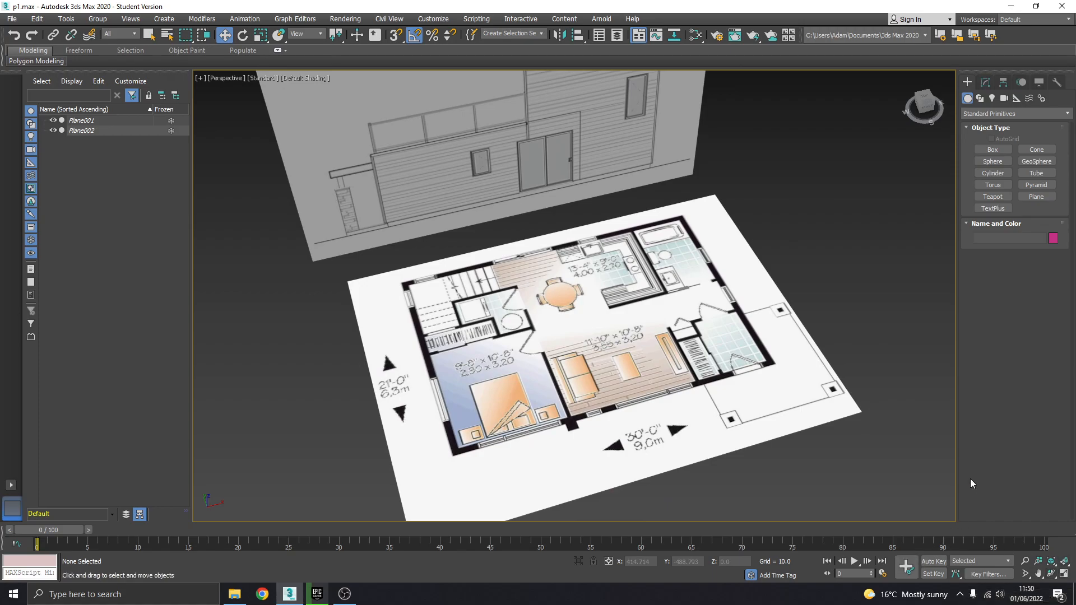
{"action": "mouse_move", "coordinate": [741, 195]}
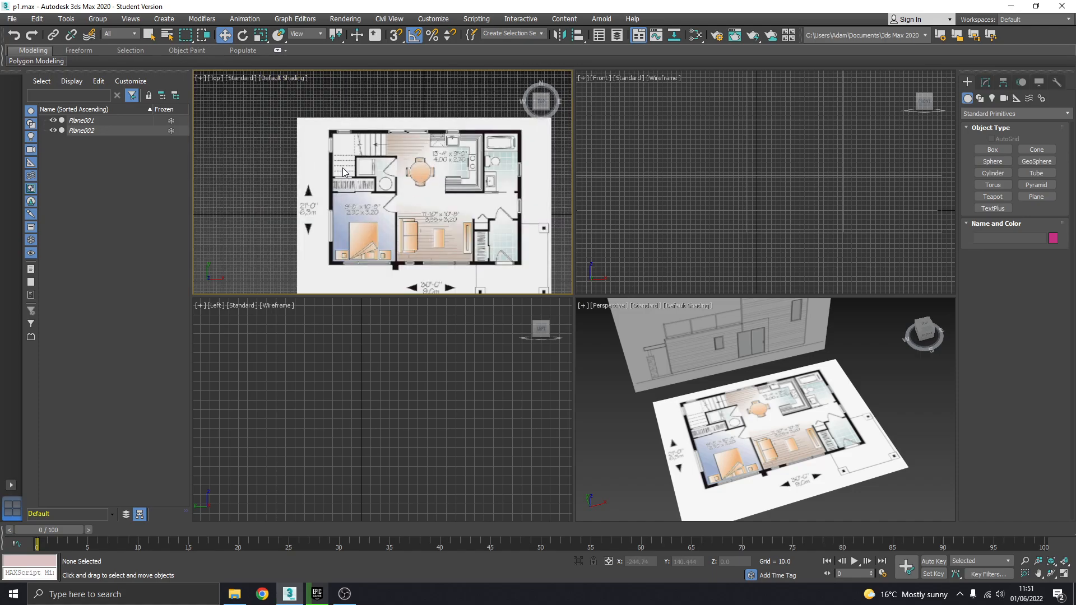
{"action": "right_click", "coordinate": [344, 173]}
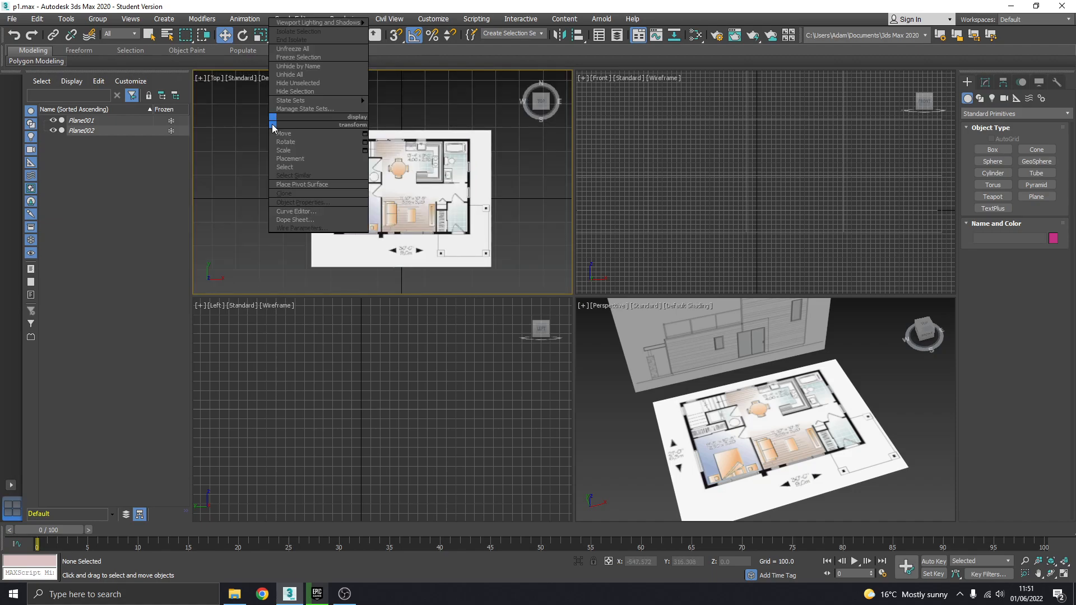
{"action": "mouse_move", "coordinate": [410, 104]}
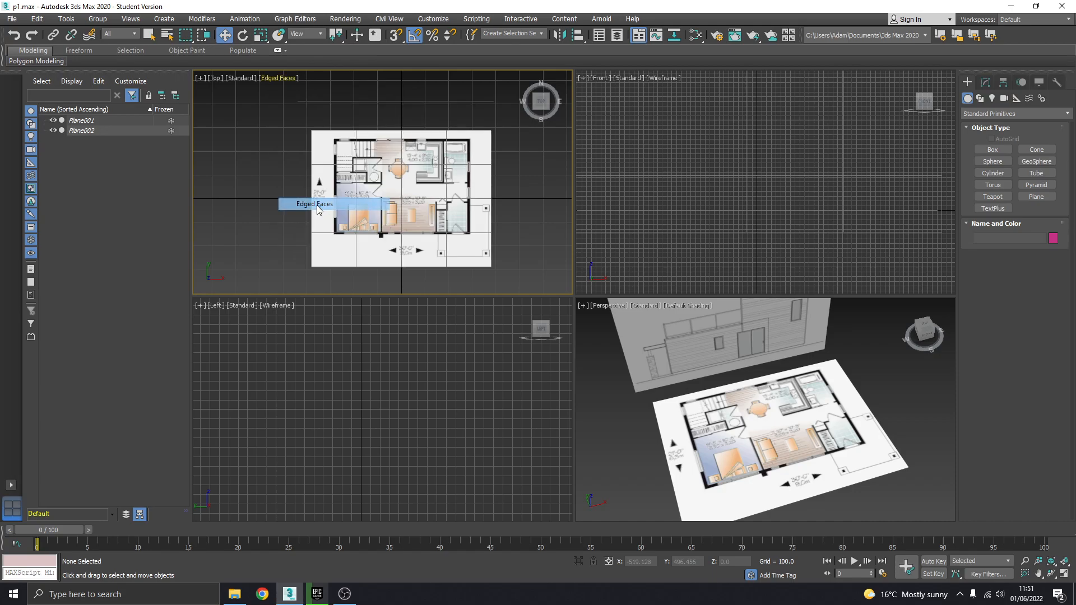
{"action": "mouse_move", "coordinate": [376, 189]}
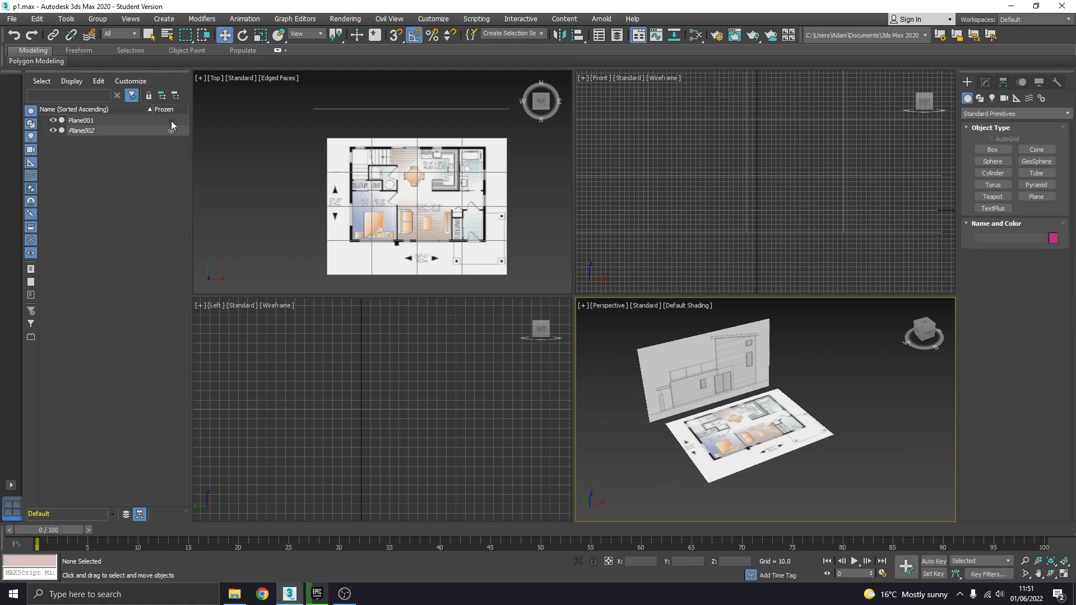
Select Plane001 to read its Length/Width, then deselect it.
{"action": "left_click", "coordinate": [81, 120]}
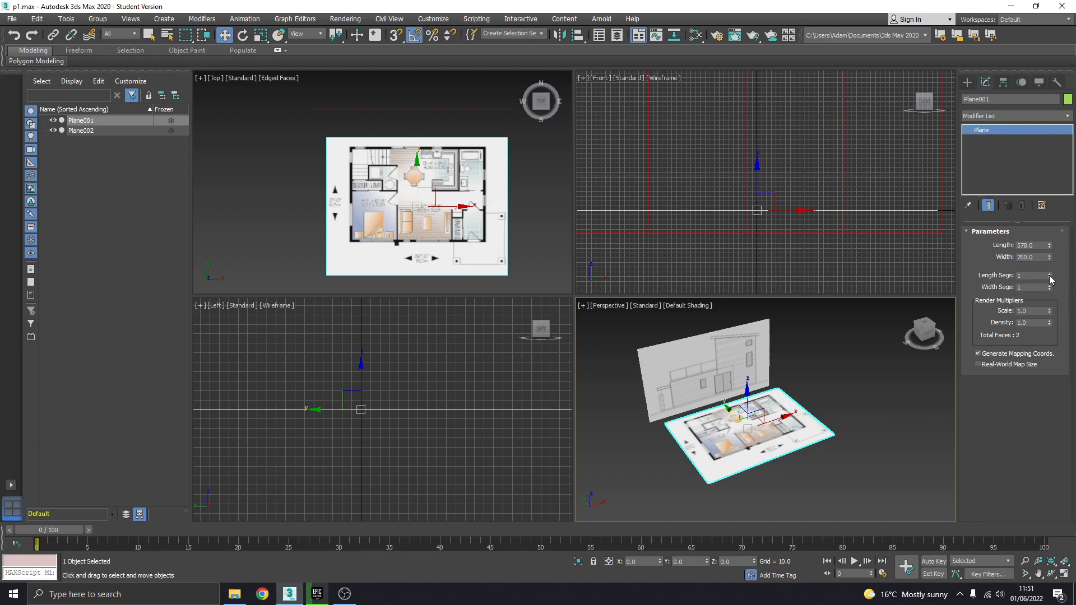
{"action": "mouse_move", "coordinate": [832, 378]}
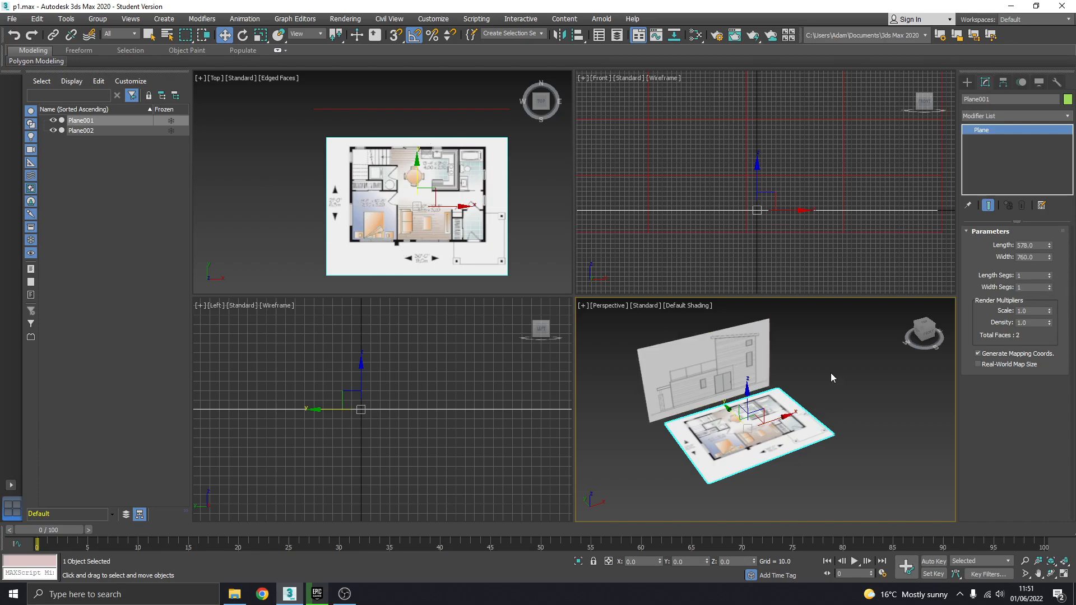
{"action": "left_click", "coordinate": [81, 130]}
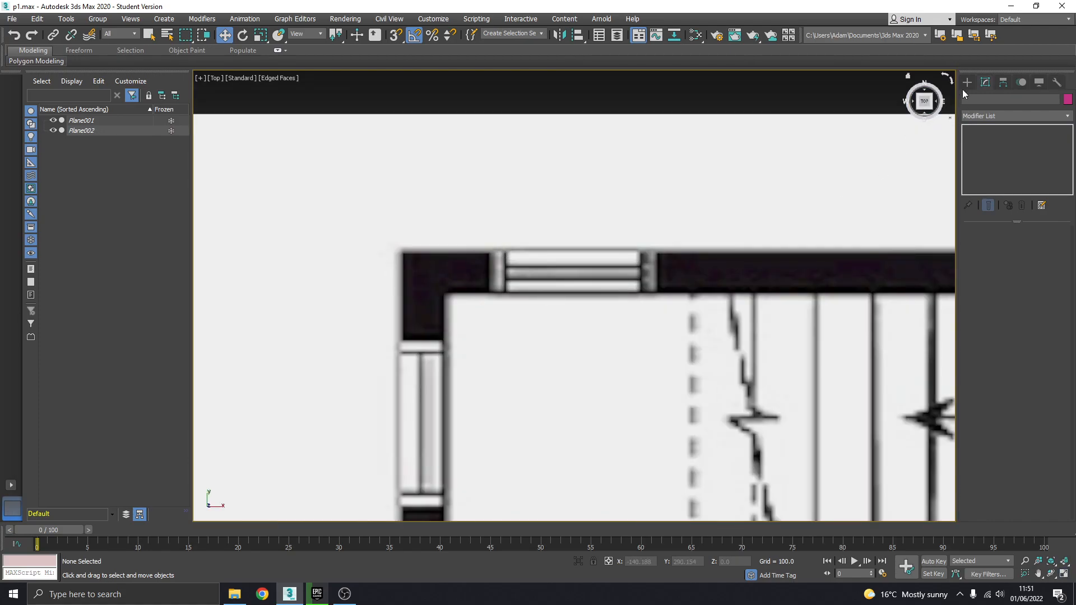
Create a small square Plane over the top-left wall corner and adjust its Length/Width segments.
{"action": "left_click", "coordinate": [966, 82]}
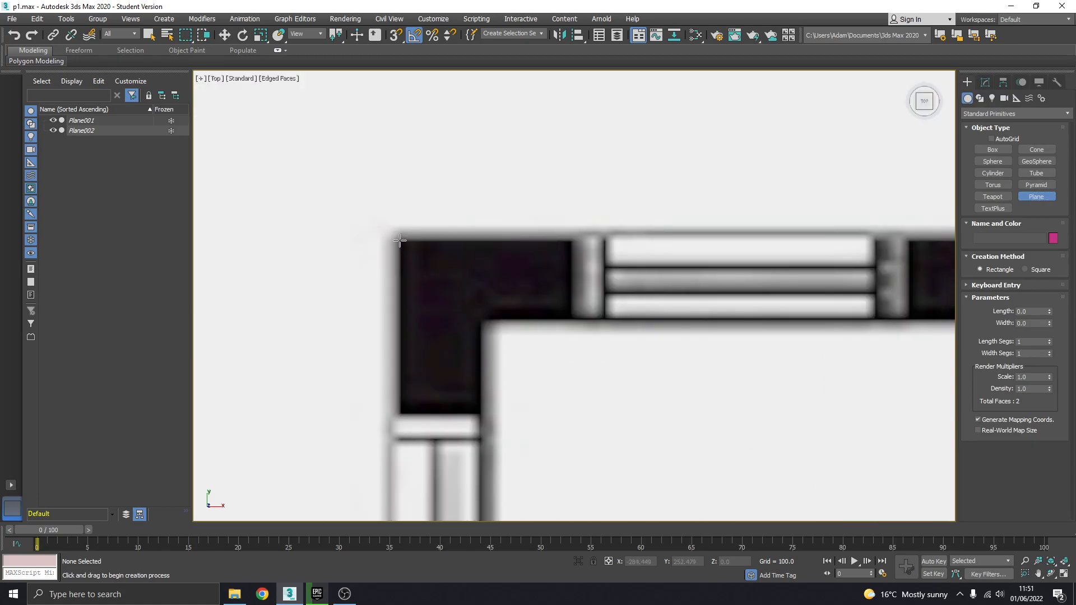
{"action": "left_click_drag", "start_coordinate": [400, 239], "coordinate": [430, 261]}
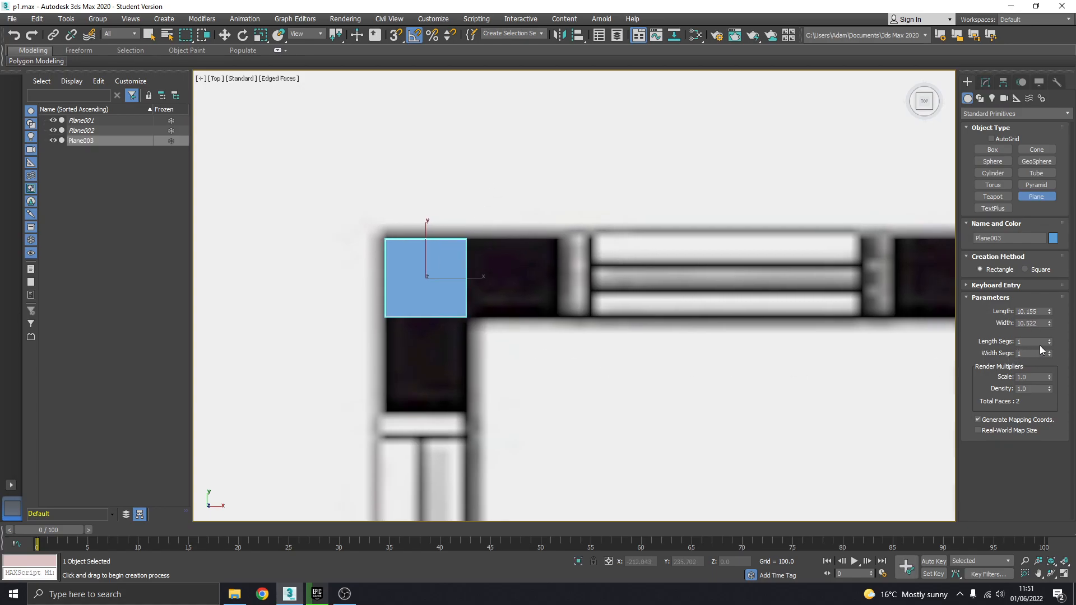
{"action": "left_click", "coordinate": [1049, 340]}
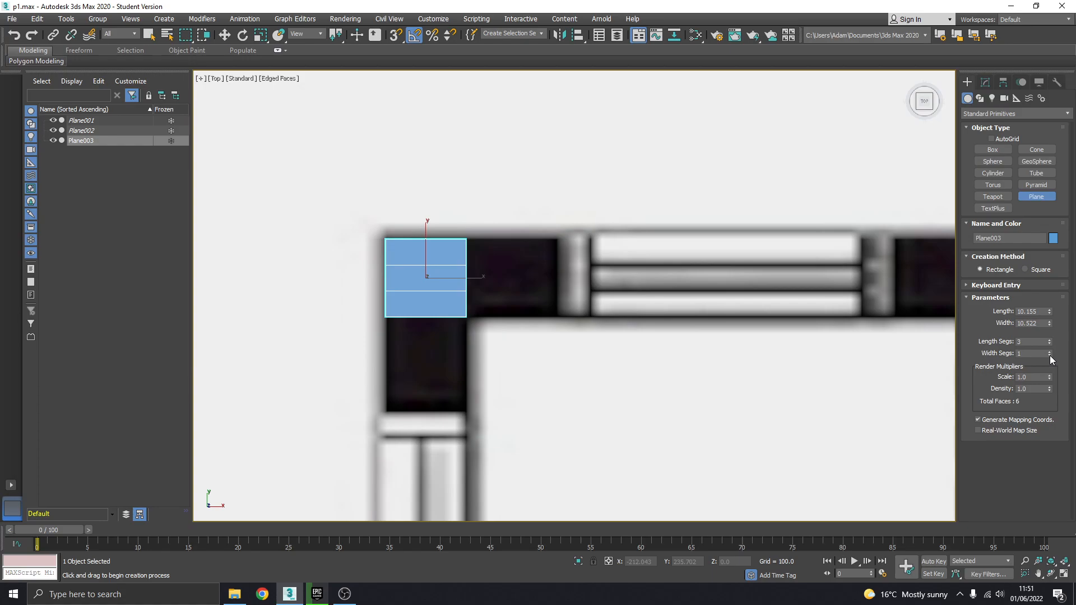
{"action": "left_click", "coordinate": [1050, 351]}
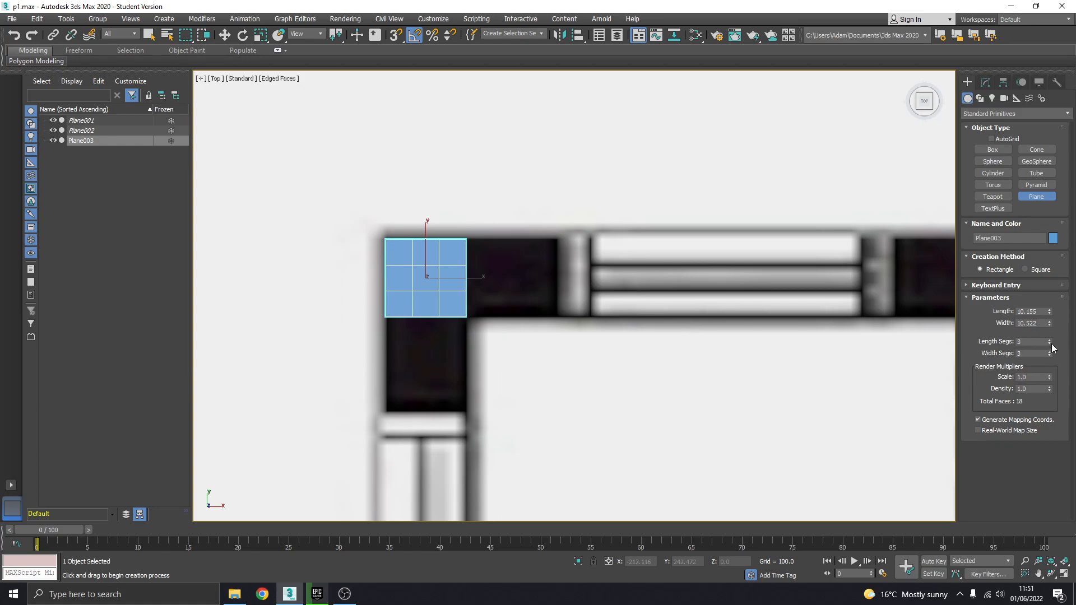
{"action": "left_click", "coordinate": [991, 297]}
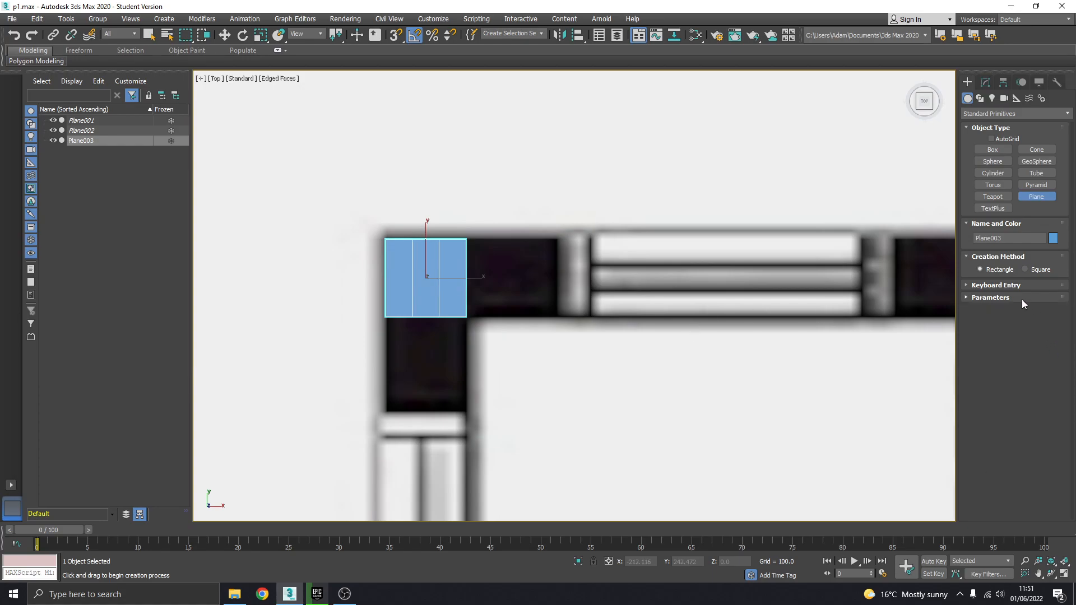
{"action": "left_click", "coordinate": [996, 285]}
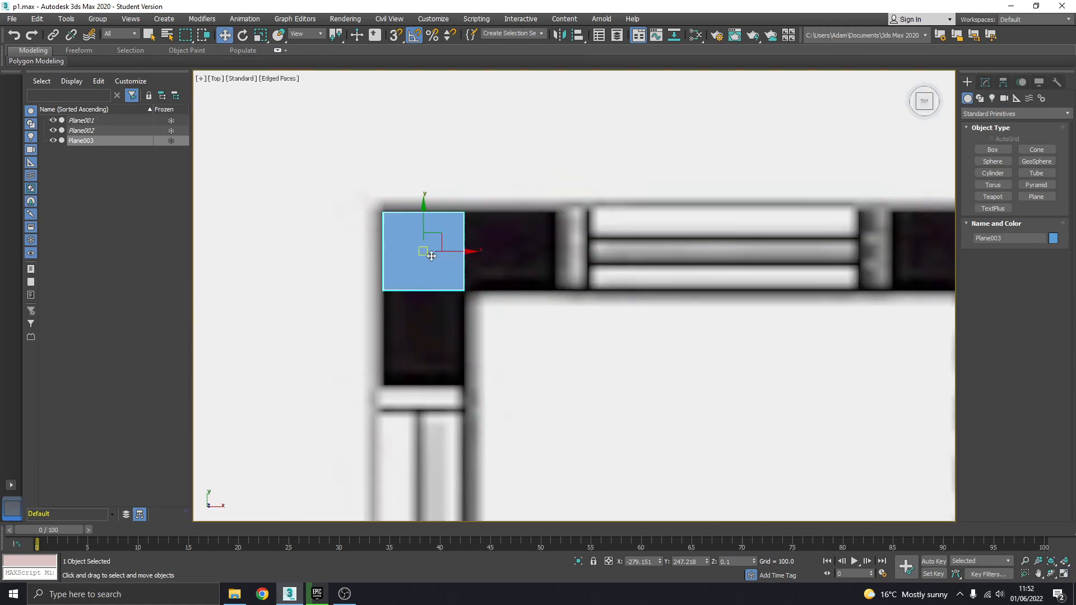
{"action": "mouse_move", "coordinate": [554, 370]}
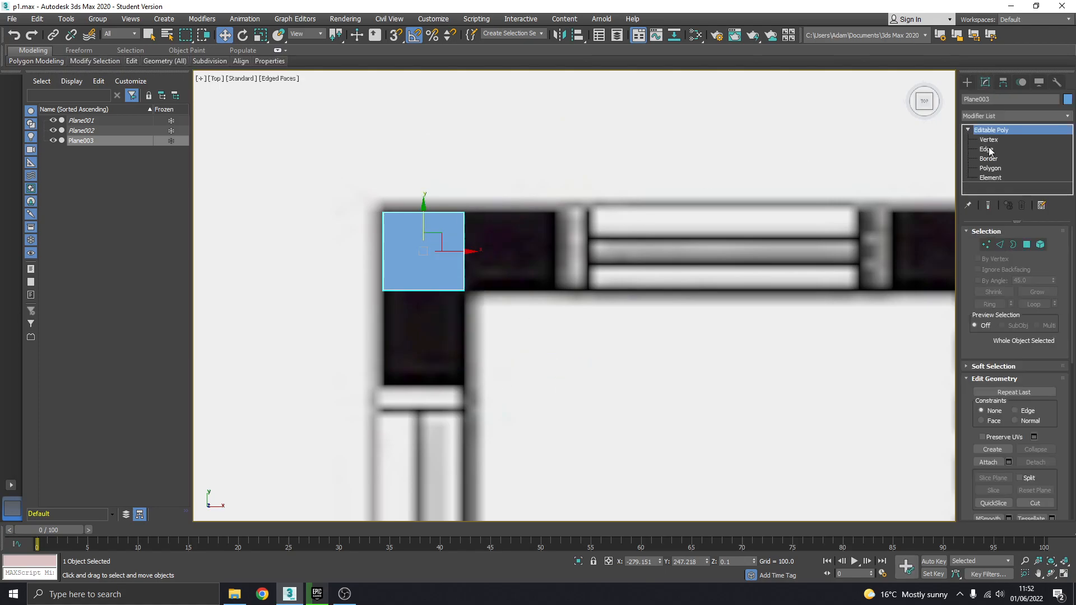
In Edge mode, extrude the corner plane's right edge rightward along the top wall.
{"action": "left_click", "coordinate": [986, 149]}
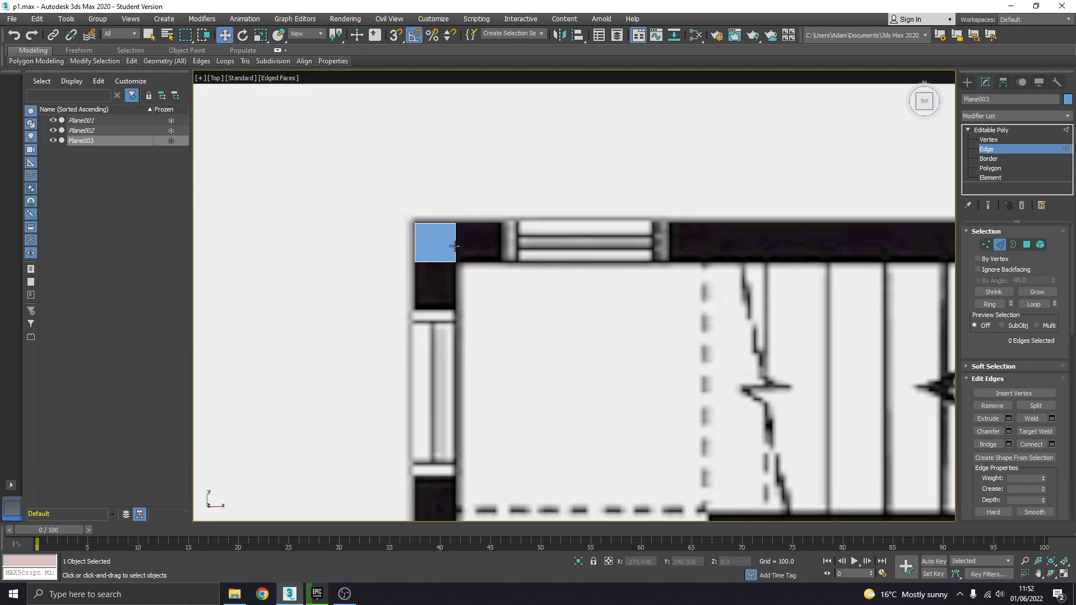
{"action": "left_click", "coordinate": [455, 245]}
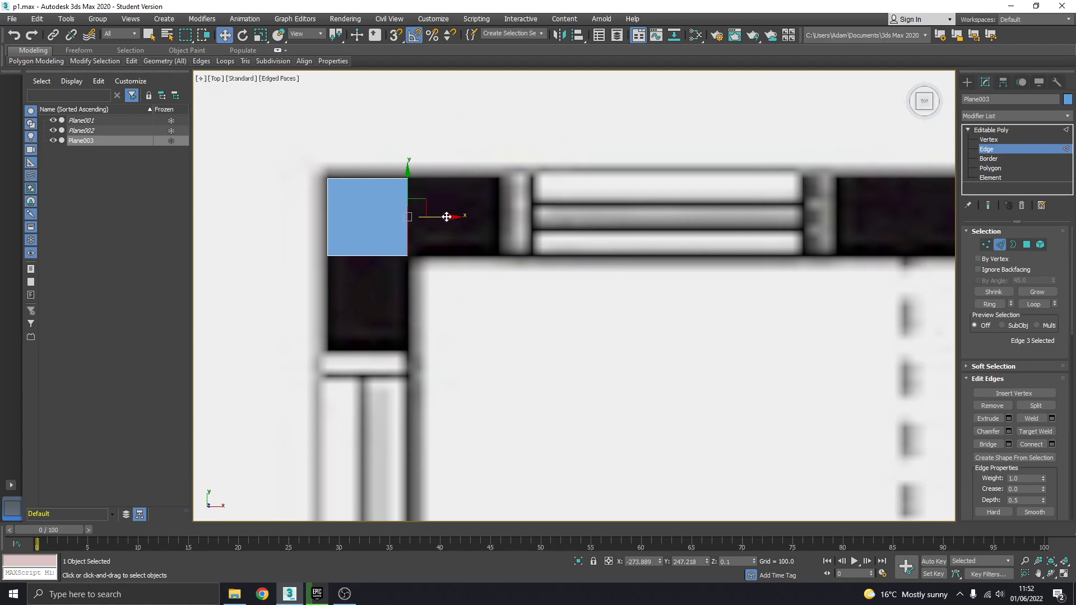
{"action": "left_click_drag", "start_coordinate": [446, 216], "coordinate": [525, 216]}
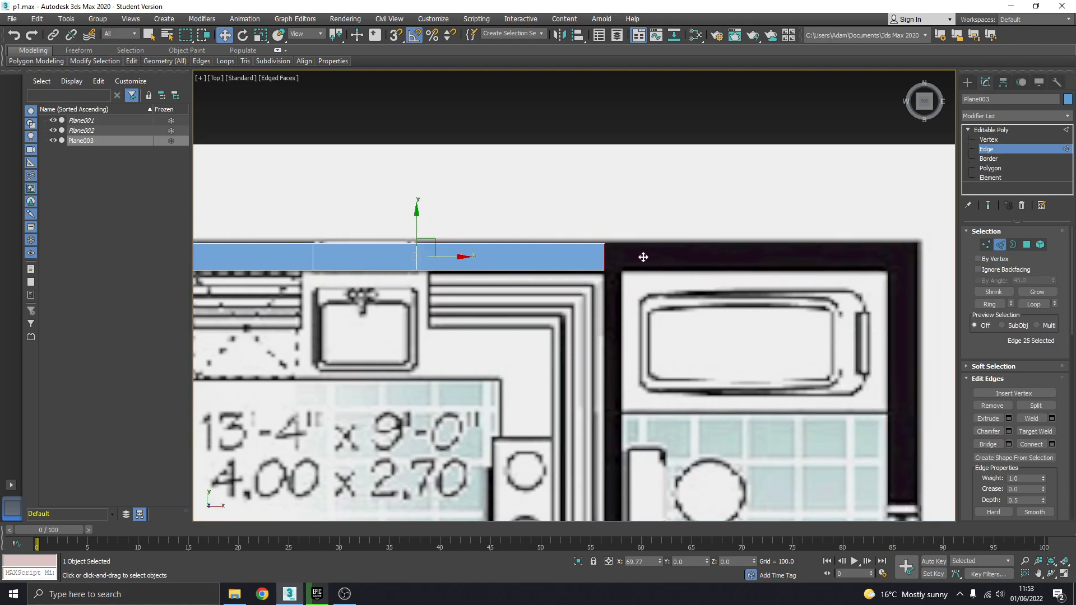
Extend the strip's end edge right to the far corner past the bathroom.
{"action": "left_click_drag", "start_coordinate": [453, 257], "coordinate": [610, 257]}
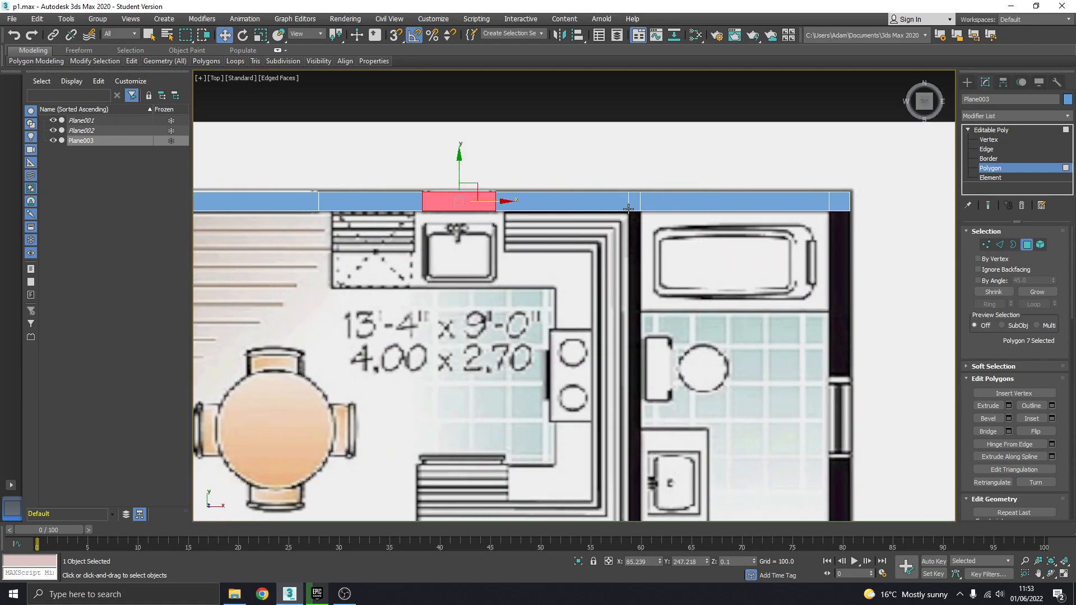
In Edge mode, stretch the right and bottom wall strip end edges onto the drawn plan walls.
{"action": "left_click", "coordinate": [987, 148]}
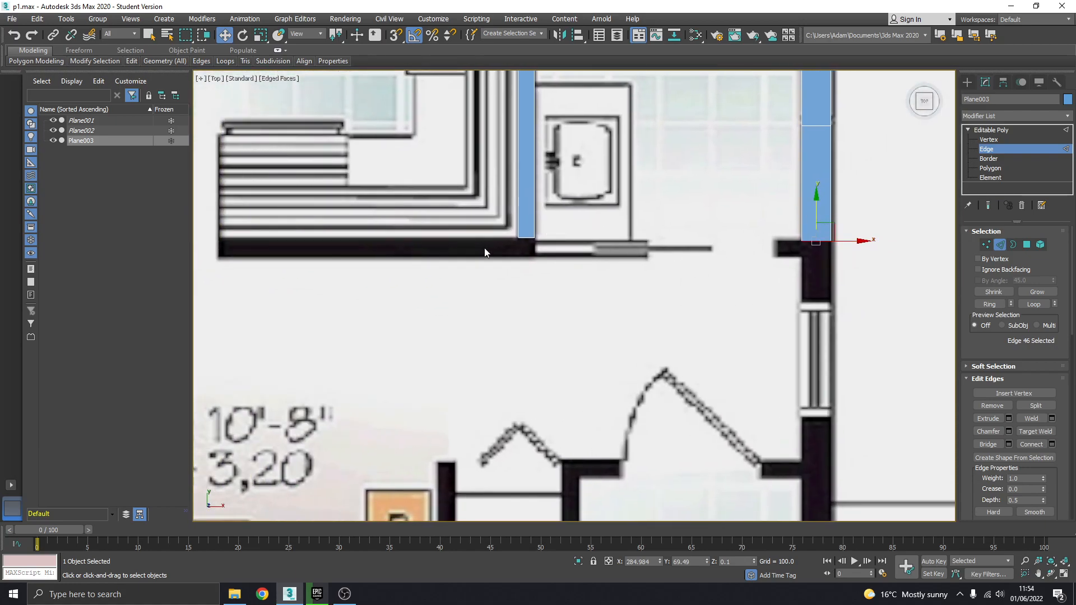
{"action": "mouse_move", "coordinate": [516, 238]}
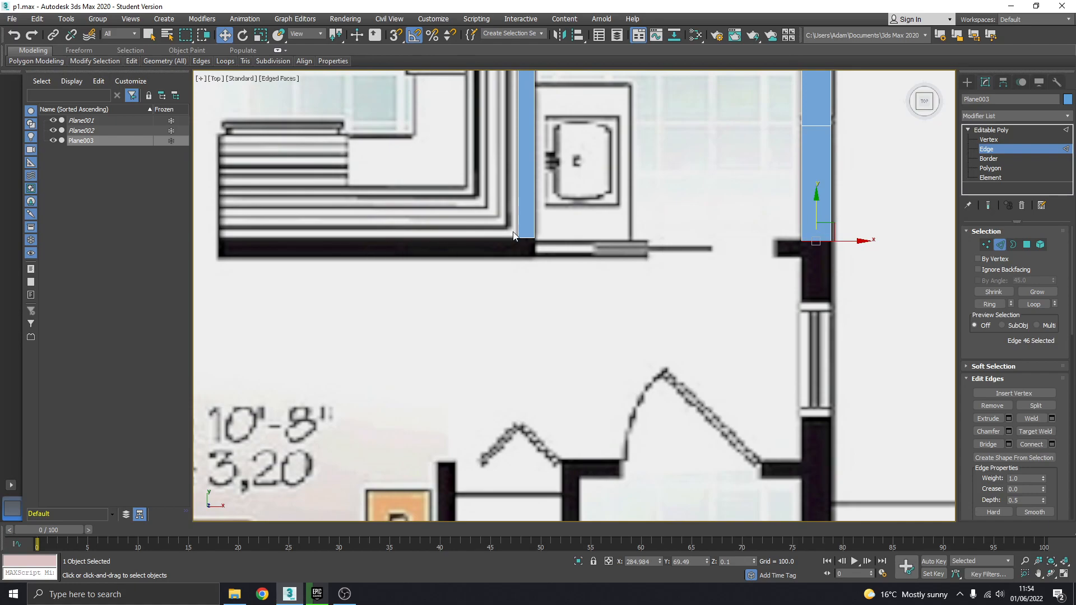
{"action": "mouse_move", "coordinate": [573, 247]}
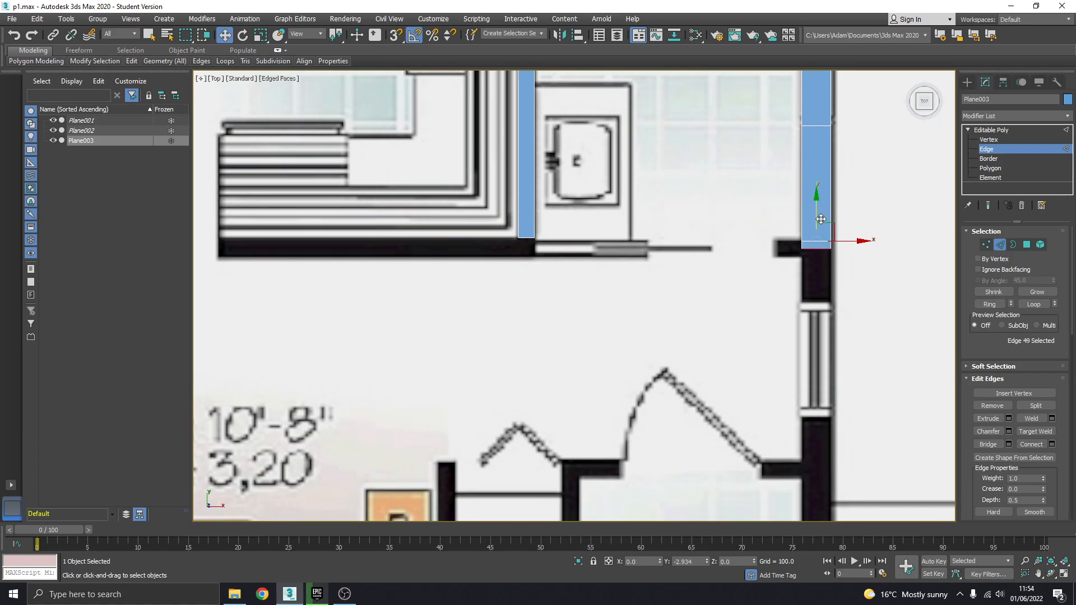
{"action": "left_click", "coordinate": [809, 251]}
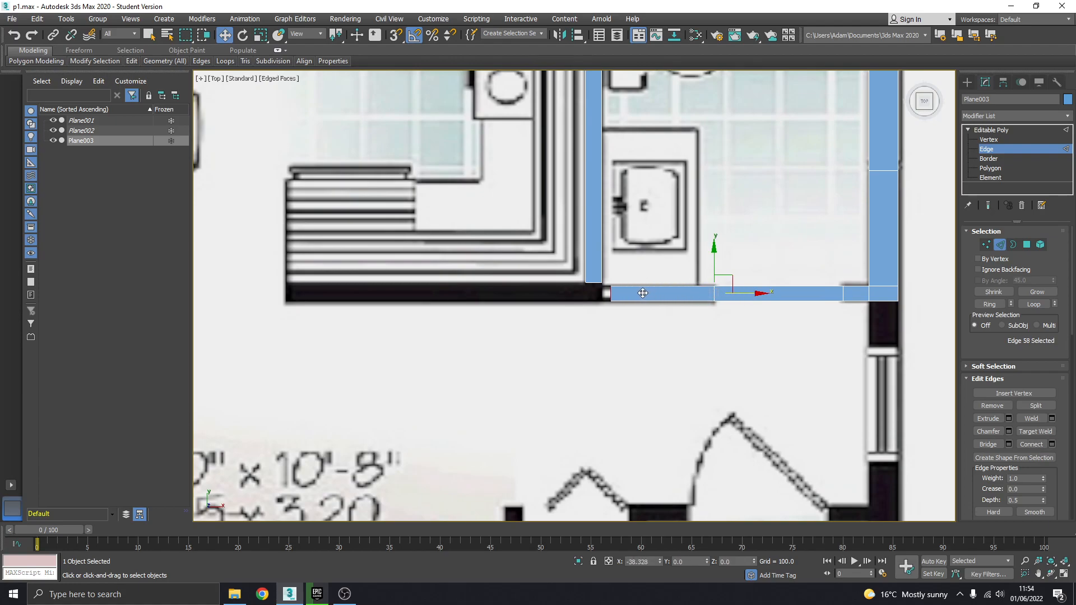
{"action": "left_click_drag", "start_coordinate": [714, 292], "coordinate": [631, 288]}
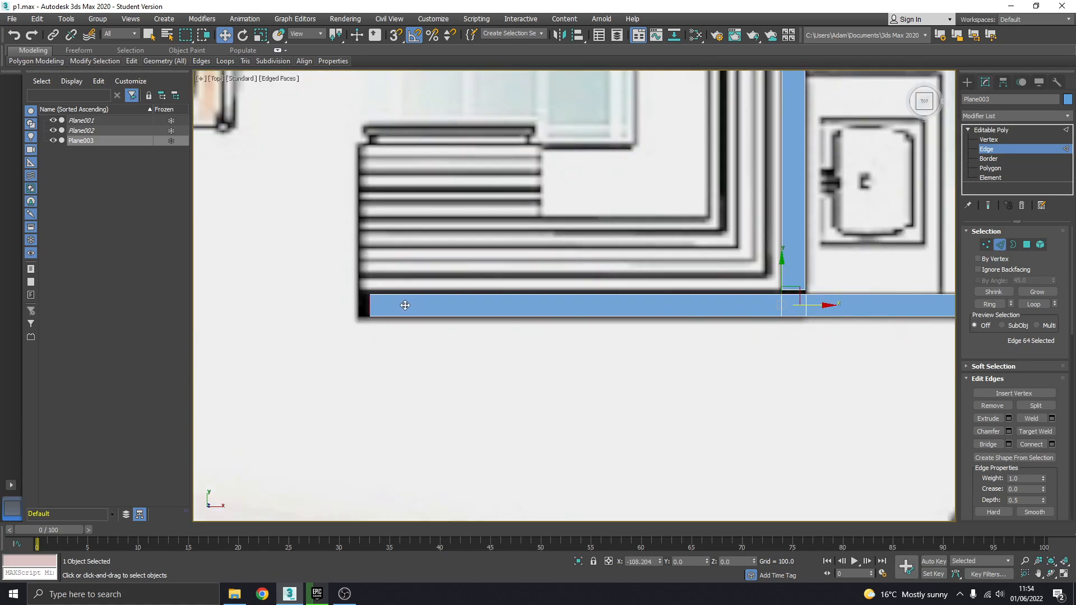
Pull the dividing wall's end edge flush with the bottom wall, then switch to Polygon level.
{"action": "scroll", "scroll_direction": "down", "scroll_amount": 3}
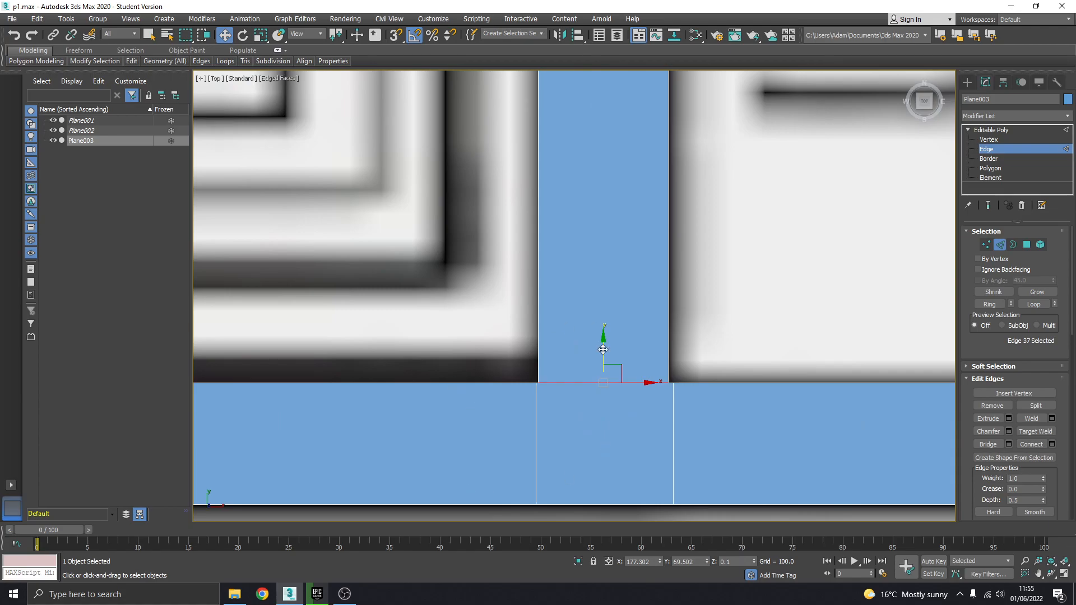
{"action": "left_click_drag", "start_coordinate": [603, 350], "coordinate": [606, 337]}
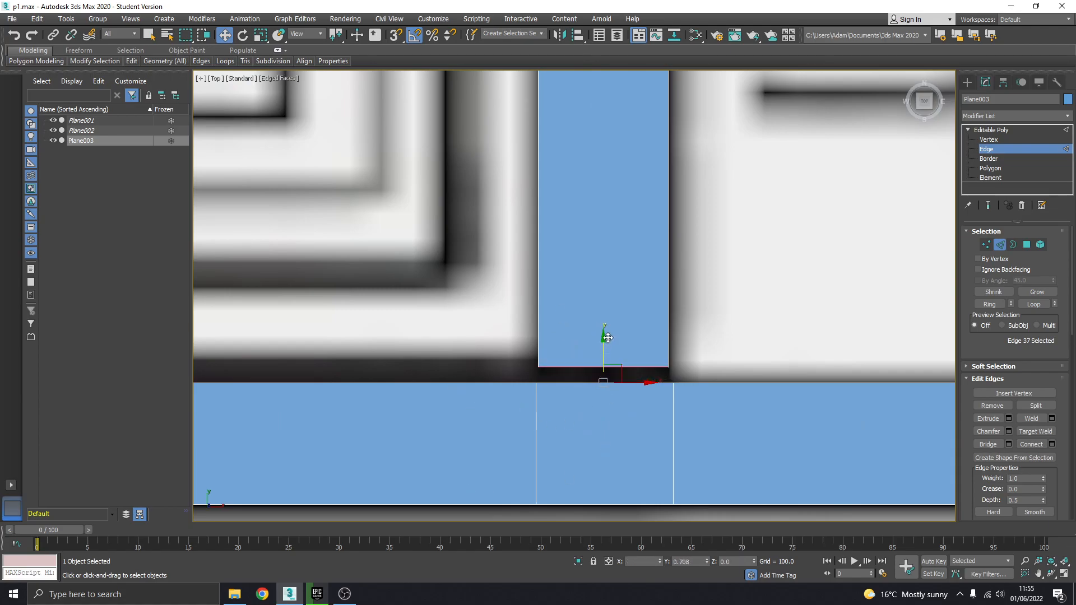
{"action": "left_click_drag", "start_coordinate": [606, 337], "coordinate": [606, 358]}
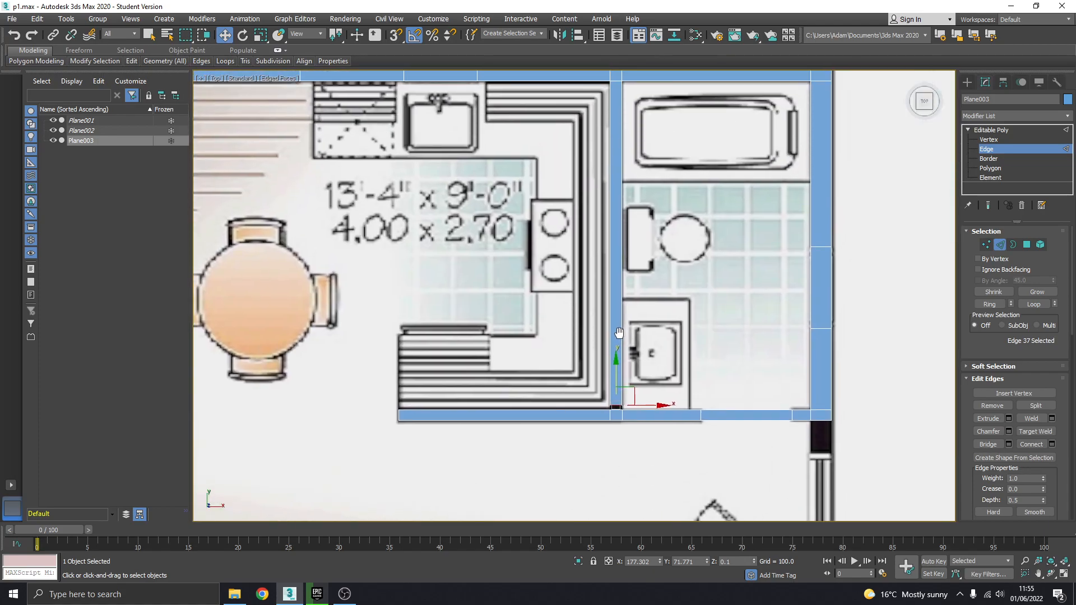
{"action": "left_click", "coordinate": [991, 168]}
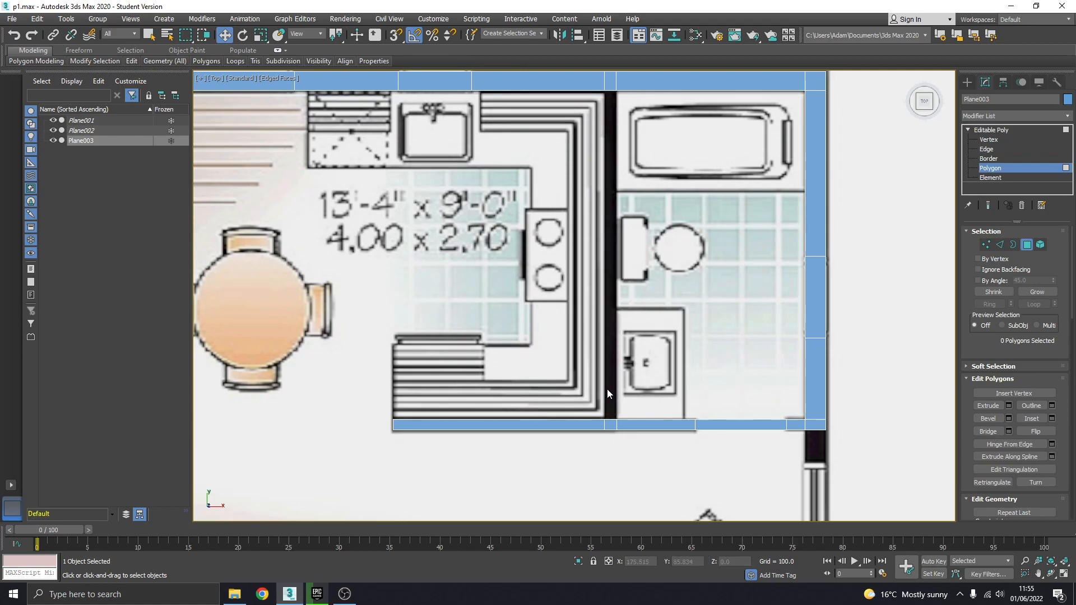
Return to Edge mode, then leave sub-object editing via the Editable Poly stack entry.
{"action": "left_click", "coordinate": [986, 148]}
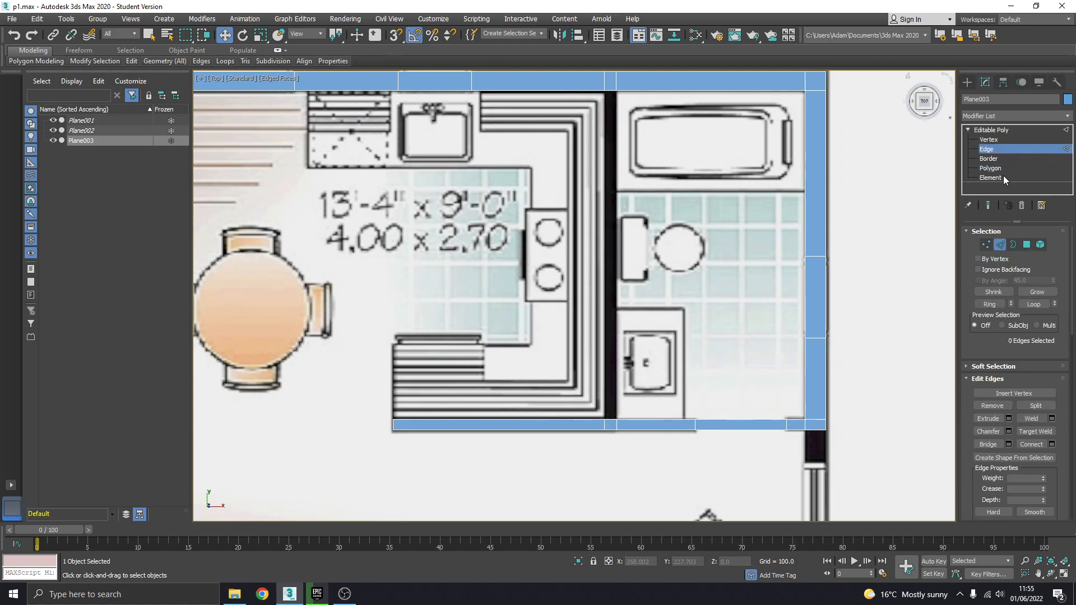
{"action": "left_click", "coordinate": [611, 422]}
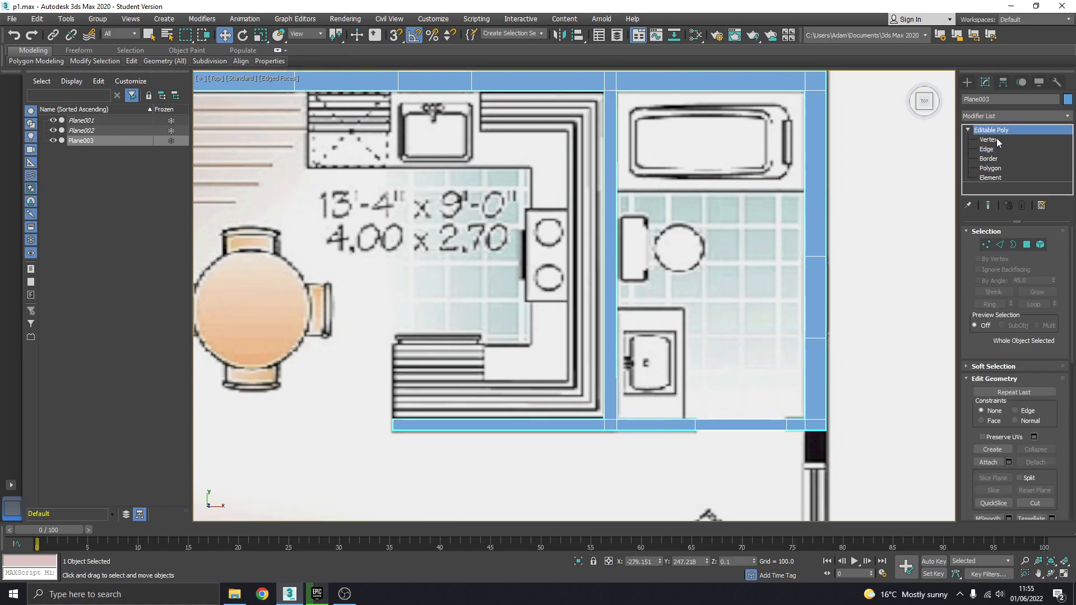
In Vertex mode, give the top-wall junction vertex an exact X coordinate, then deselect.
{"action": "left_click", "coordinate": [989, 139]}
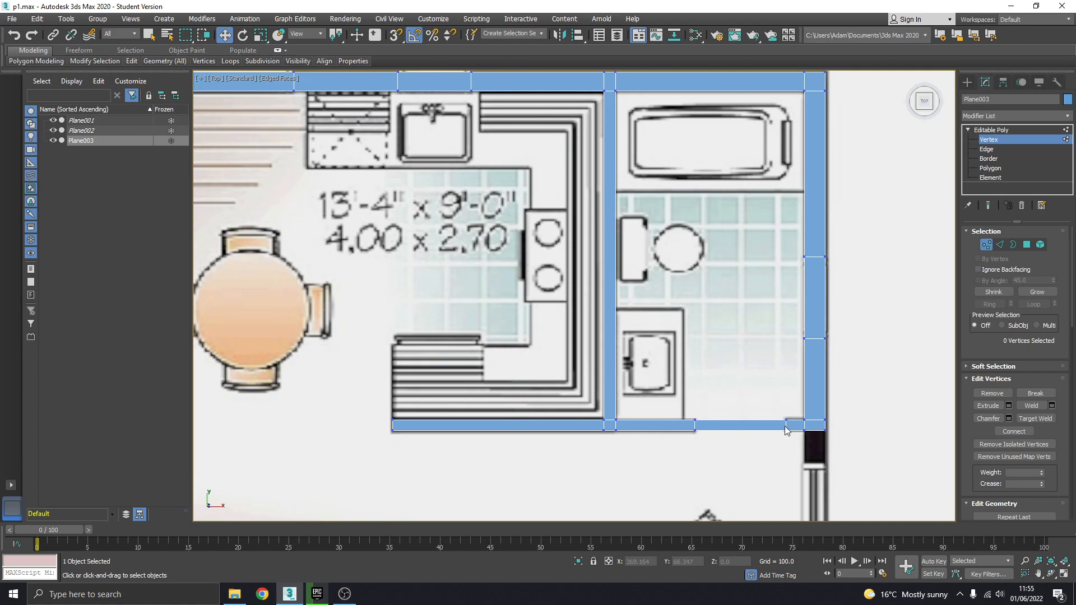
{"action": "mouse_move", "coordinate": [599, 172]}
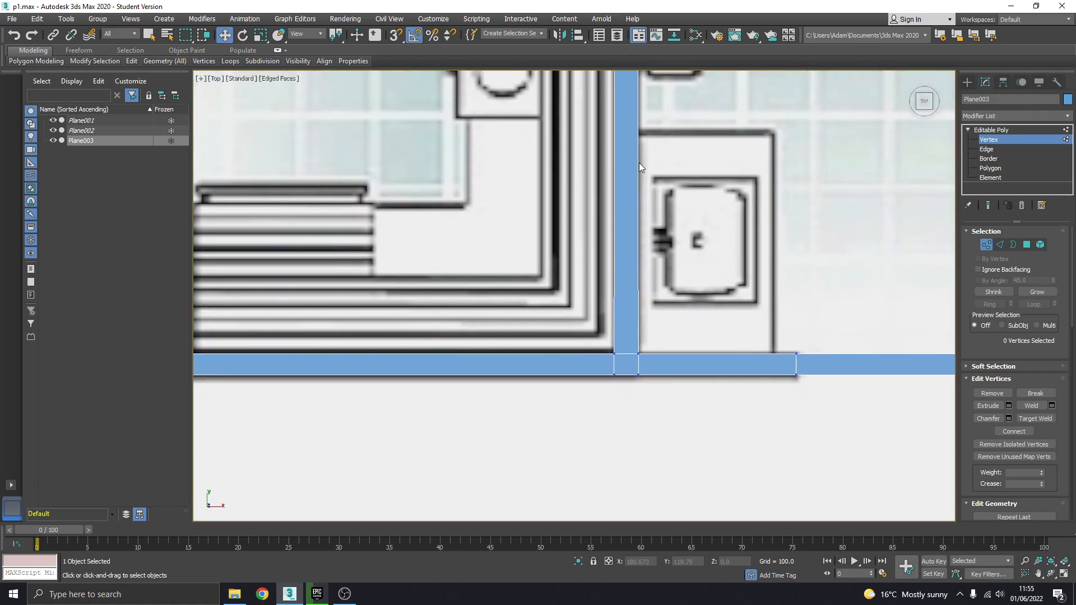
{"action": "mouse_move", "coordinate": [639, 185]}
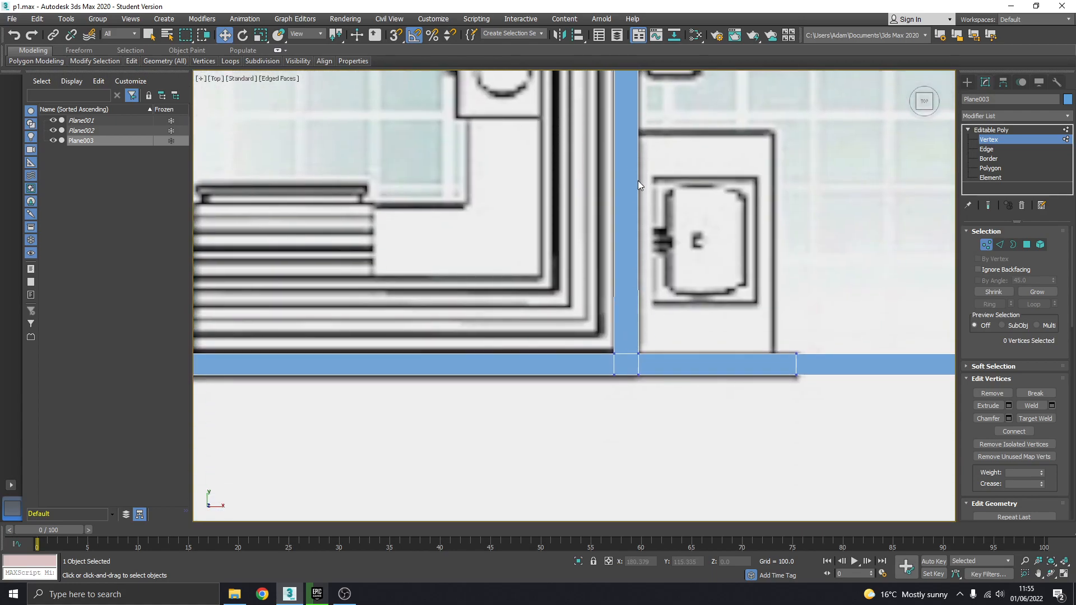
{"action": "mouse_move", "coordinate": [641, 370]}
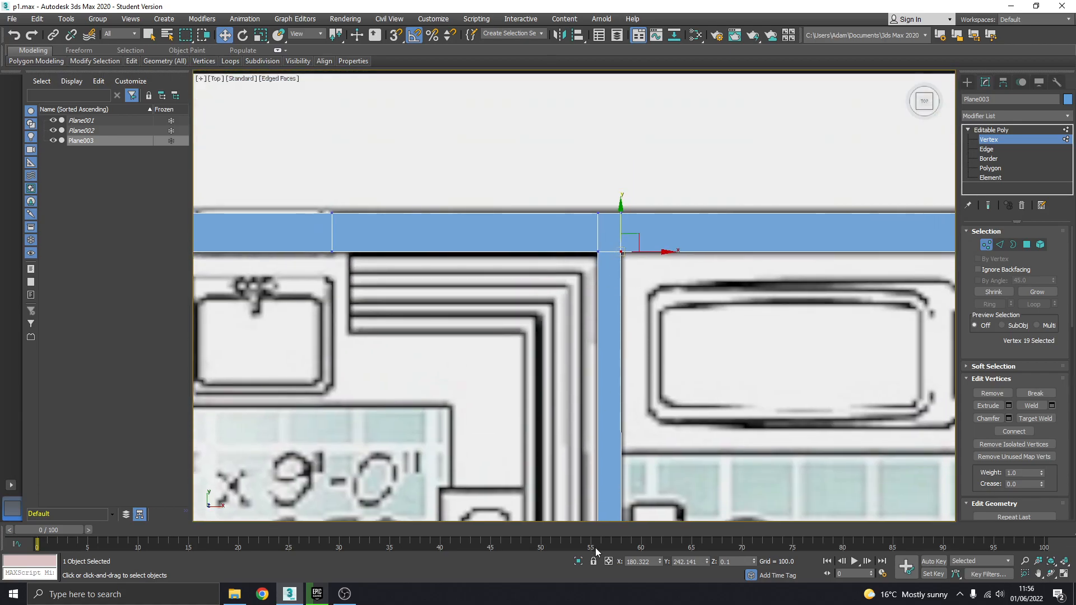
{"action": "left_click", "coordinate": [641, 561]}
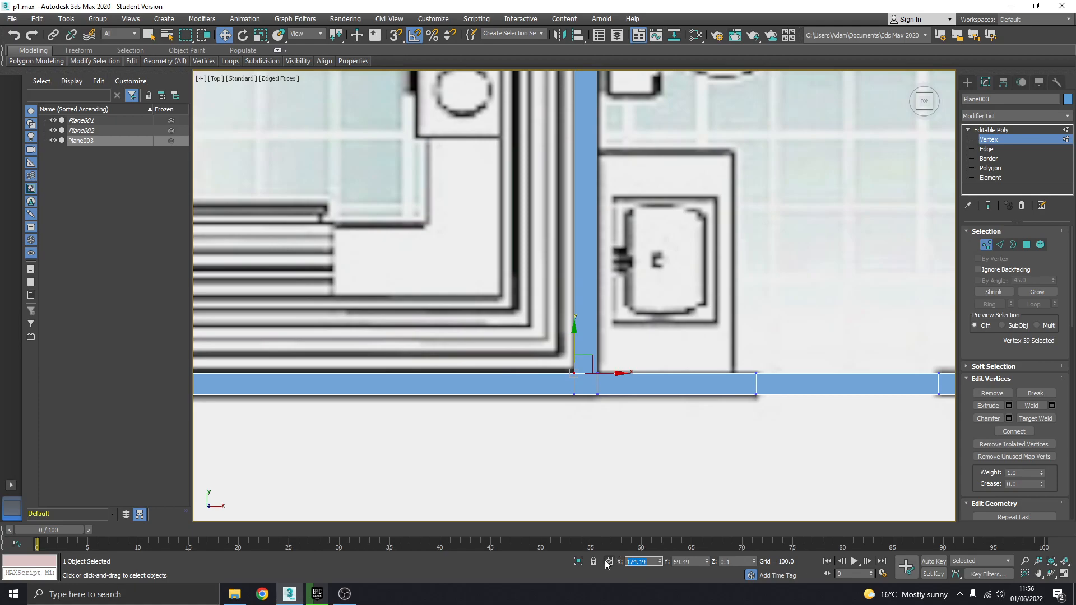
{"action": "left_click", "coordinate": [573, 396]}
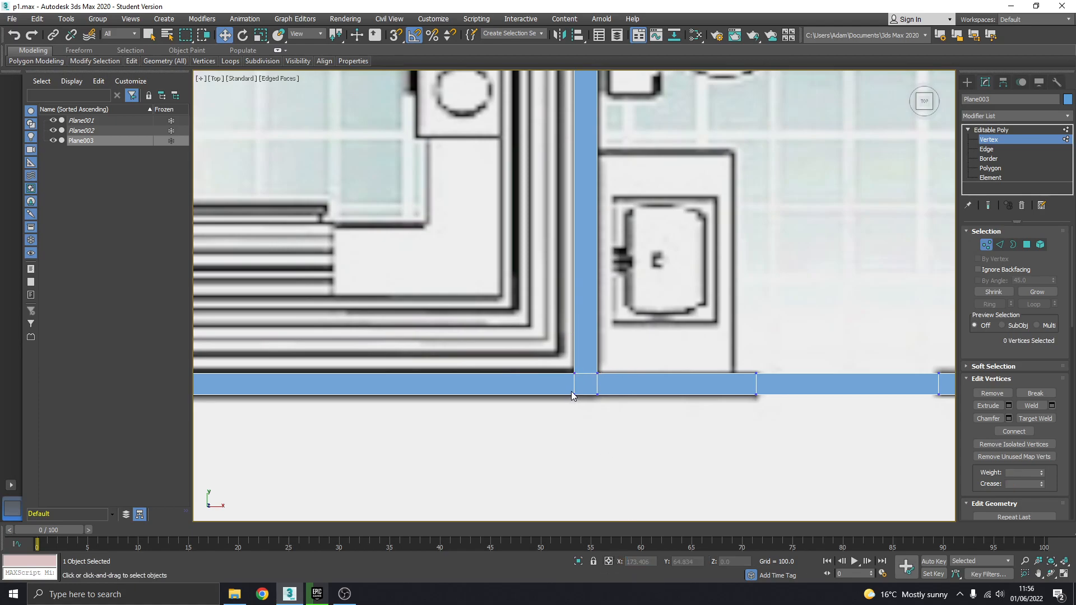
{"action": "left_click", "coordinate": [574, 393]}
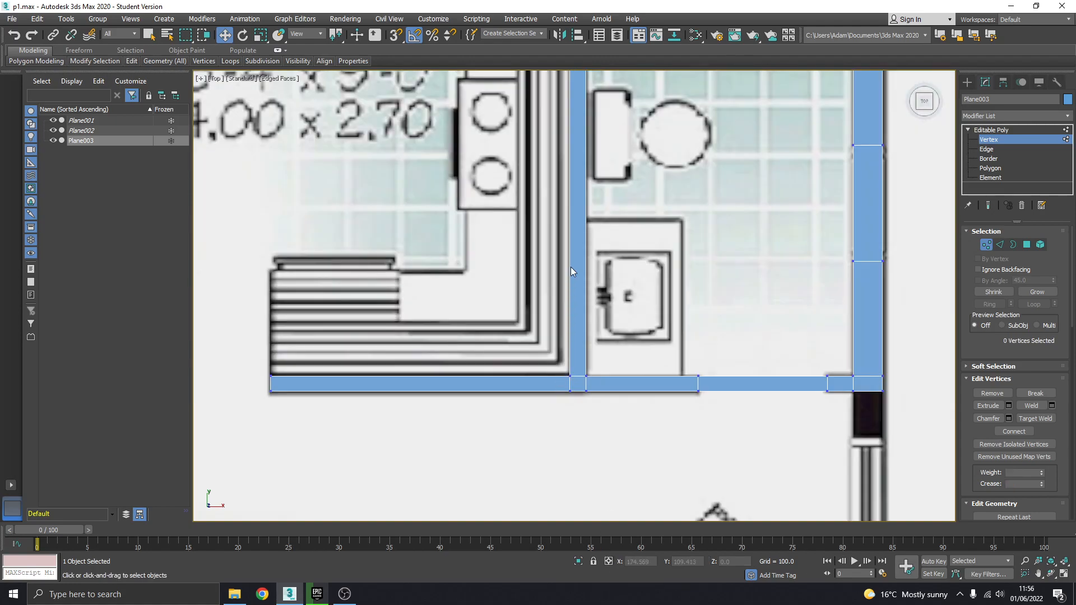
Zoom out to the whole plan, switch to Perspective and show Edged Faces on the traced walls.
{"action": "left_click_drag", "start_coordinate": [573, 271], "coordinate": [611, 305]}
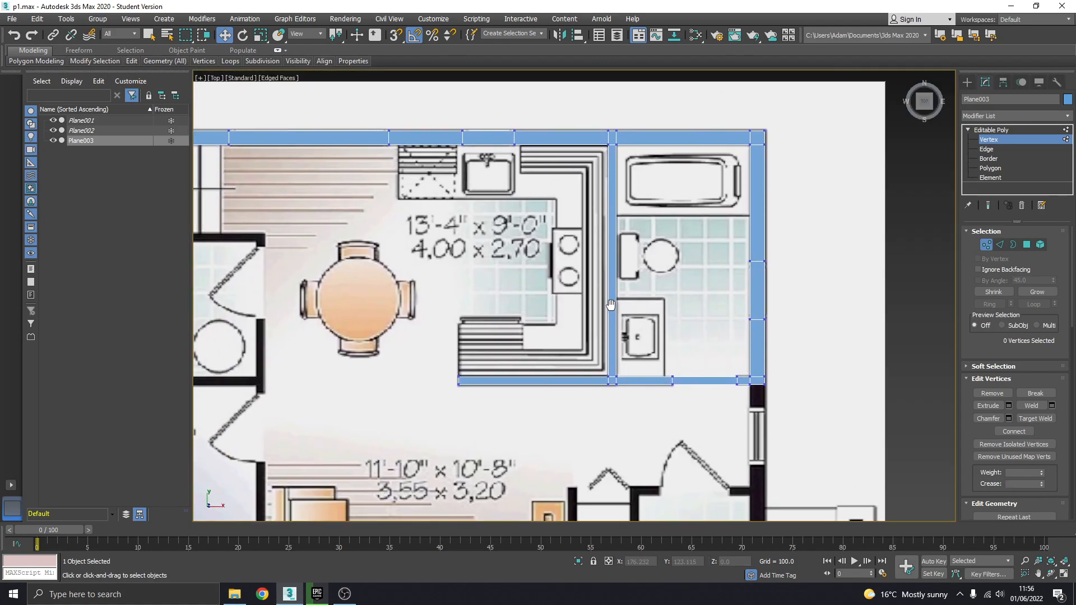
{"action": "scroll", "scroll_direction": "down", "scroll_amount": 3}
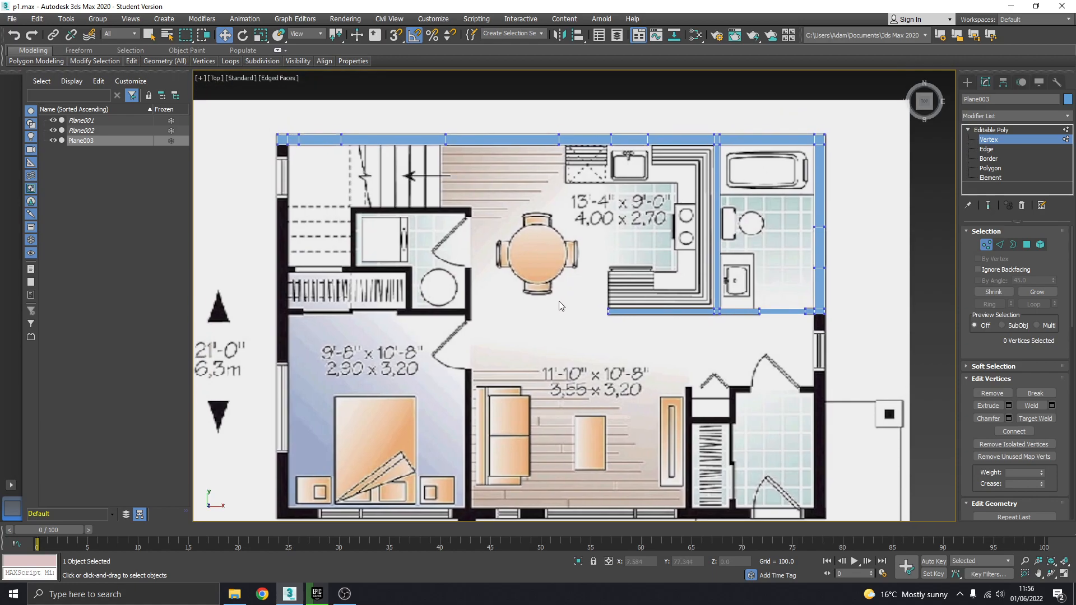
{"action": "left_click_drag", "start_coordinate": [560, 305], "coordinate": [481, 348]}
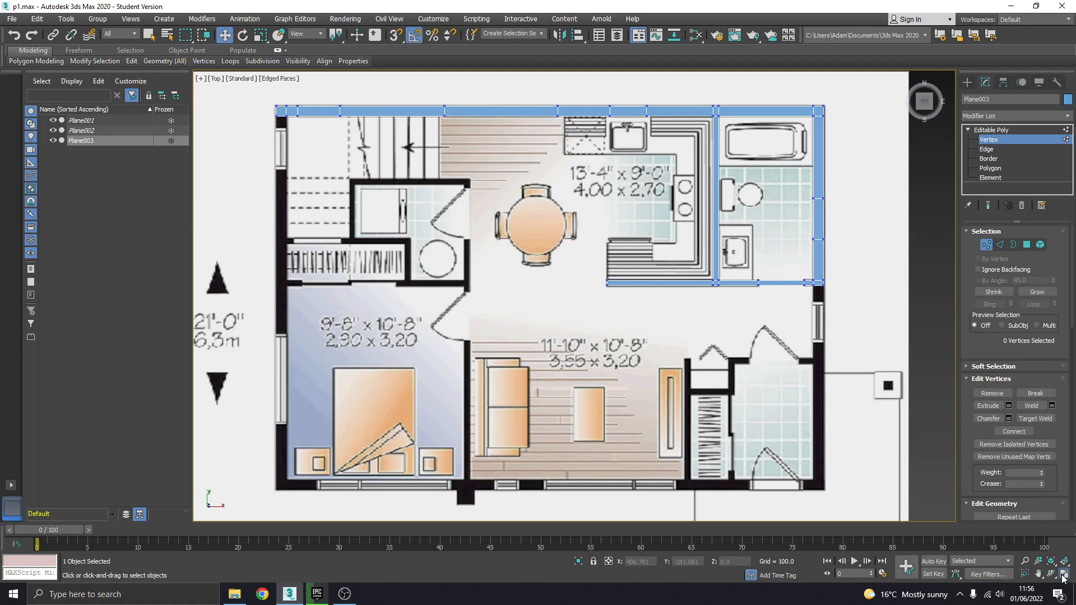
{"action": "key", "text": "Alt+W"}
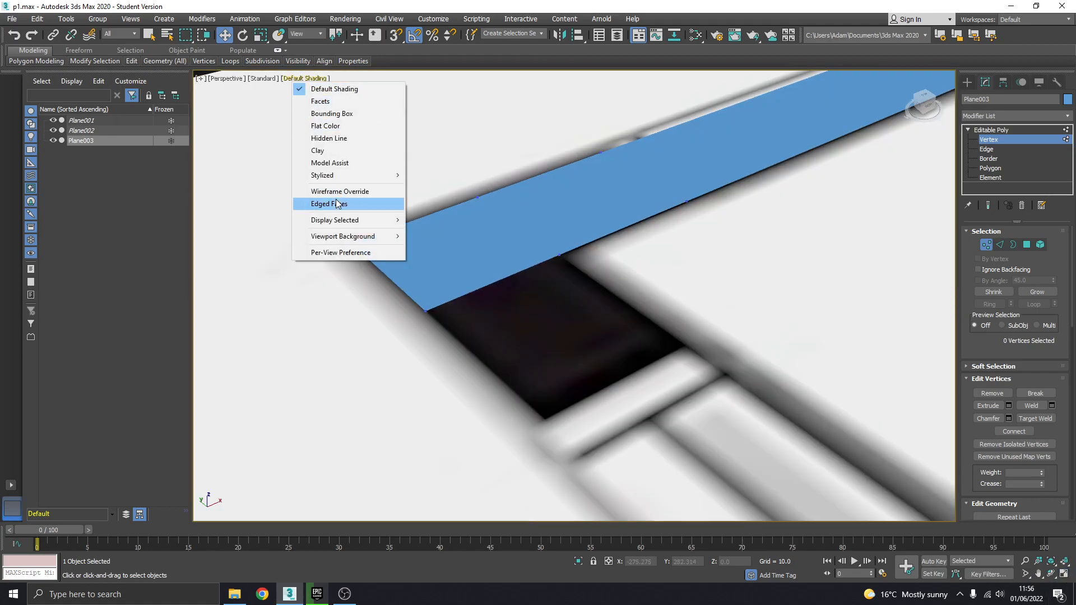
{"action": "left_click", "coordinate": [329, 203]}
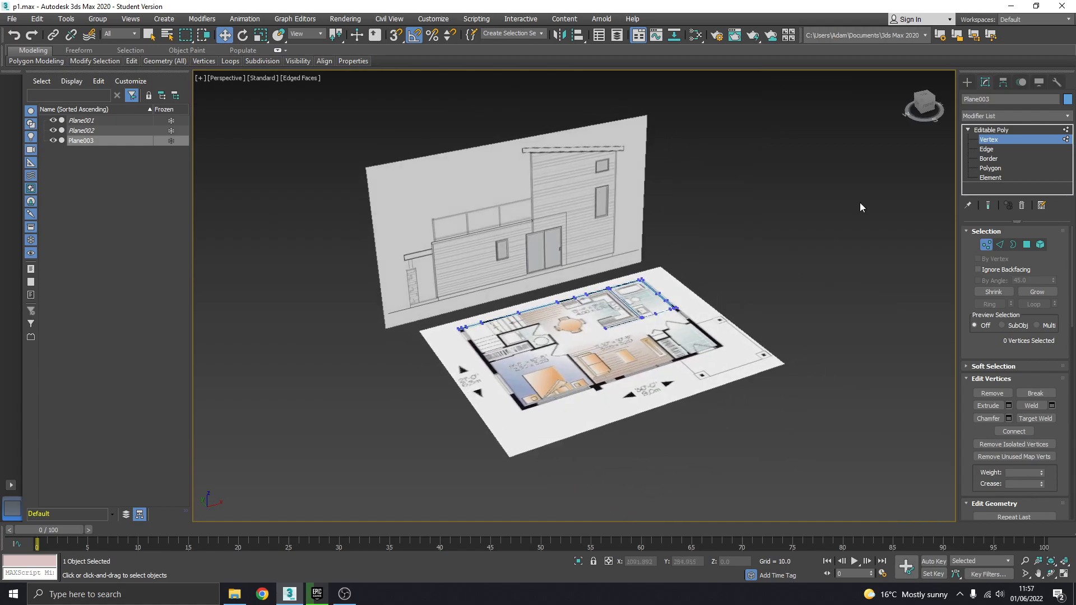
{"action": "mouse_move", "coordinate": [787, 282]}
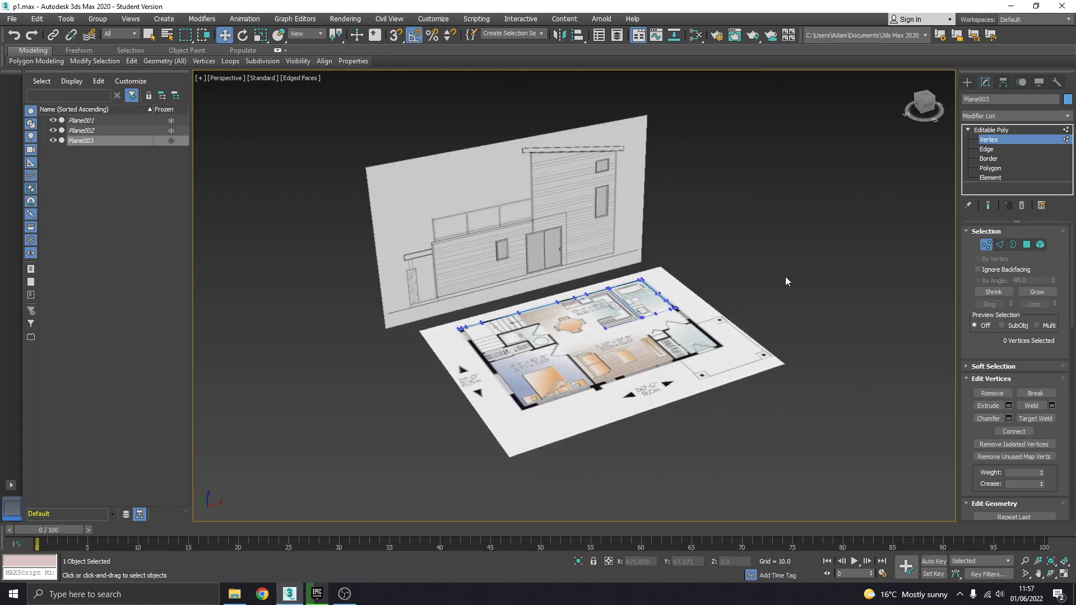